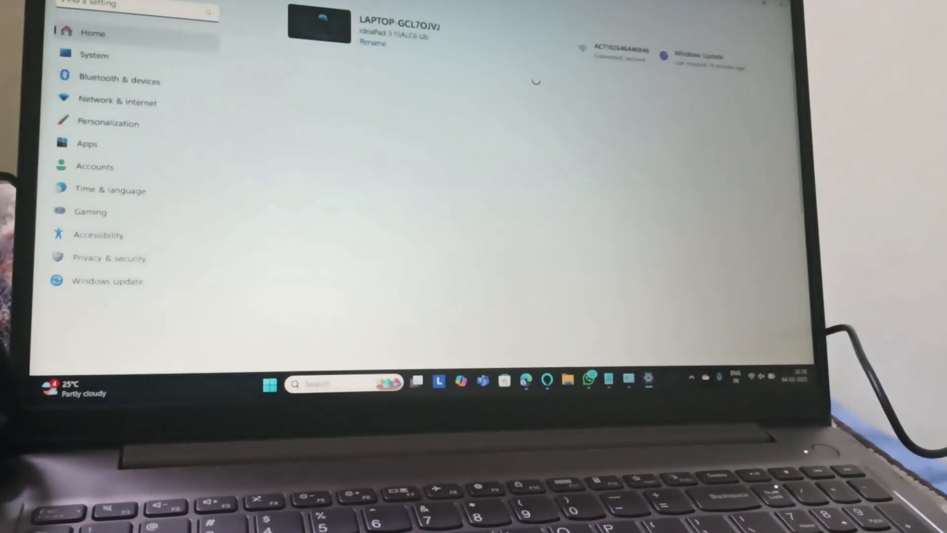
Search Settings for 'mic' and go to Microphone privacy settings
{"action": "type", "text": "mic"}
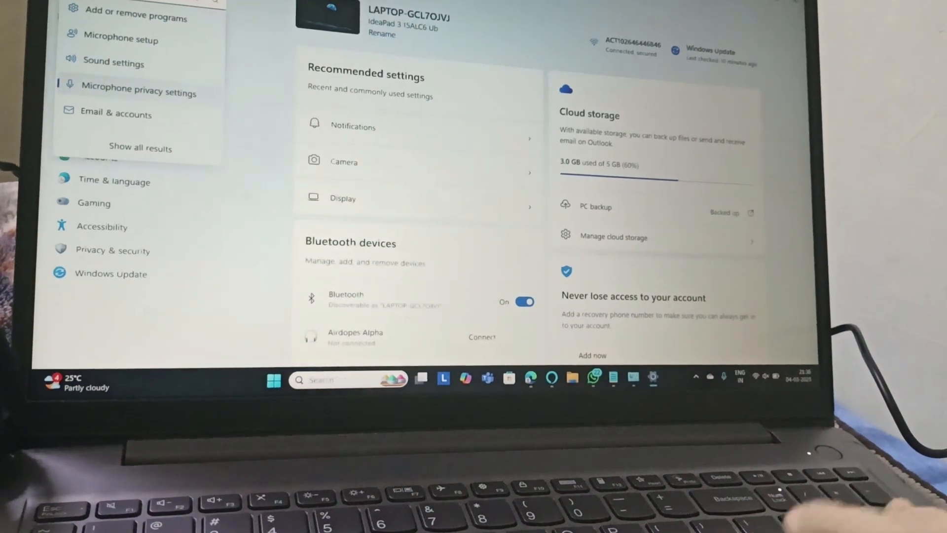
{"action": "left_click", "coordinate": [137, 92]}
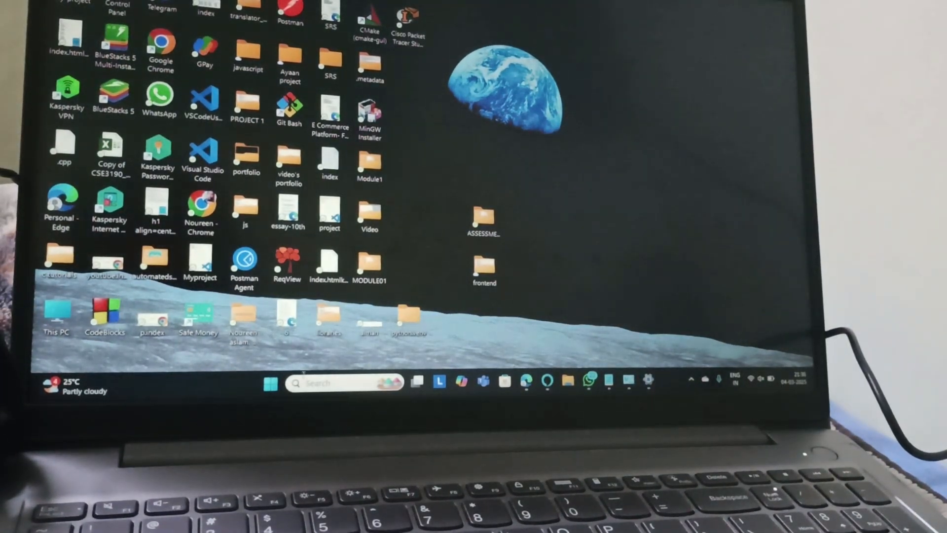
Reach the Sound dialog from Control Panel's full item list
{"action": "left_click", "coordinate": [270, 382]}
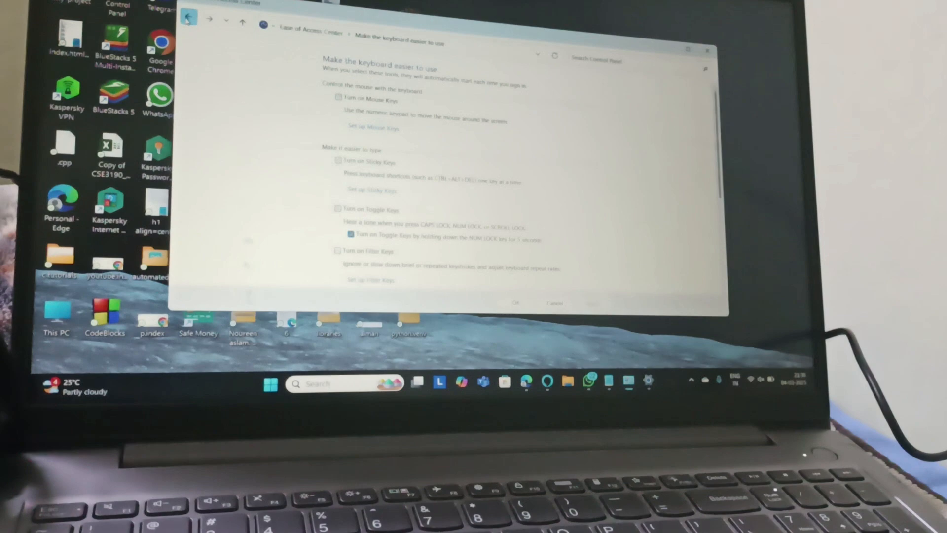
{"action": "left_click", "coordinate": [189, 18]}
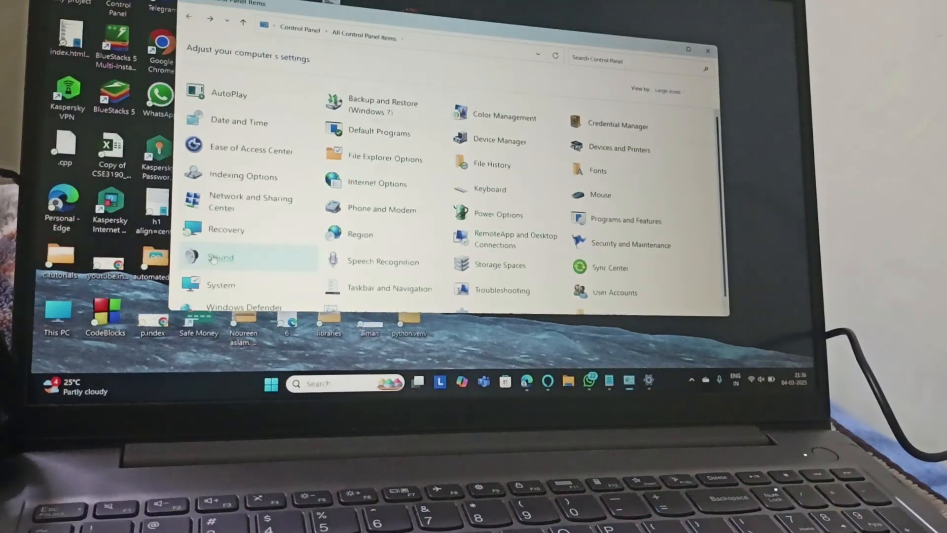
{"action": "left_click", "coordinate": [221, 258]}
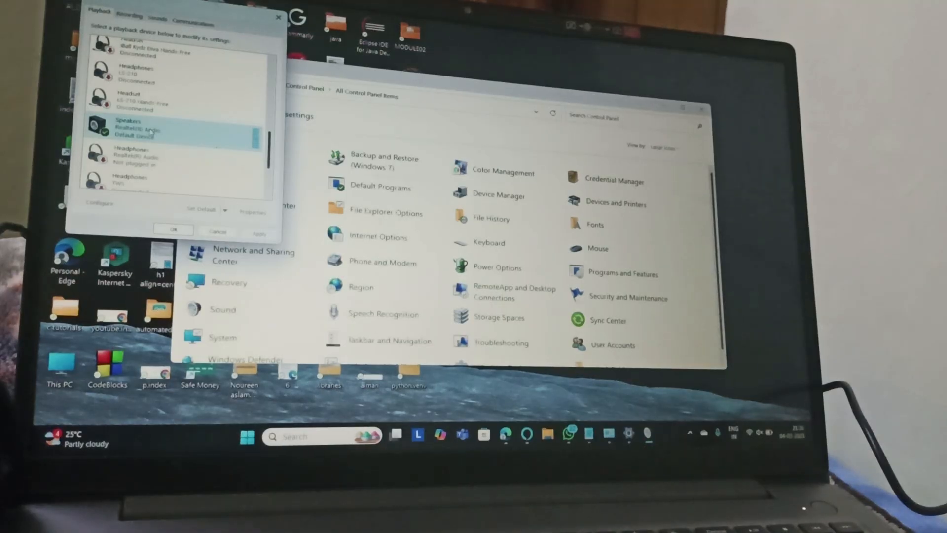
Turn off Enable audio enhancements in the Speakers device's Advanced properties and confirm
{"action": "right_click", "coordinate": [120, 127]}
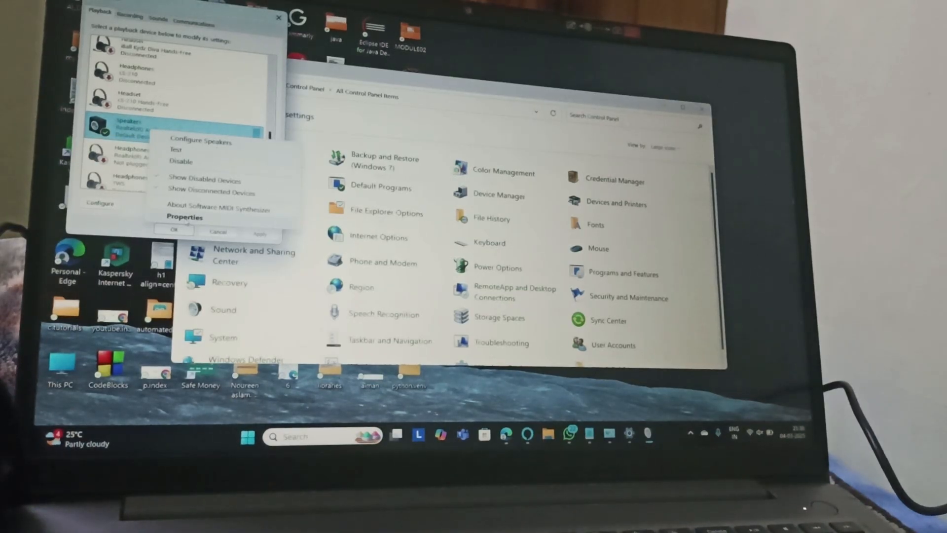
{"action": "left_click", "coordinate": [185, 217]}
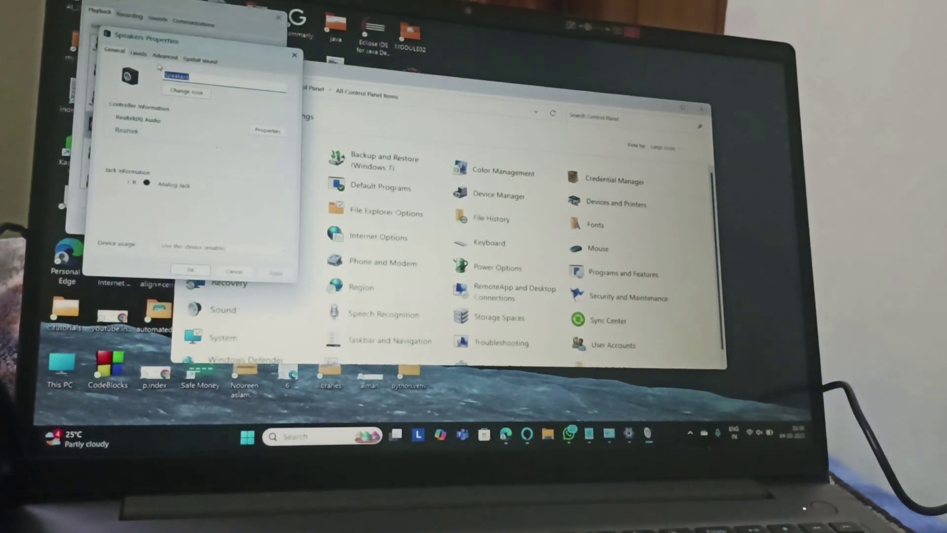
{"action": "left_click", "coordinate": [165, 56]}
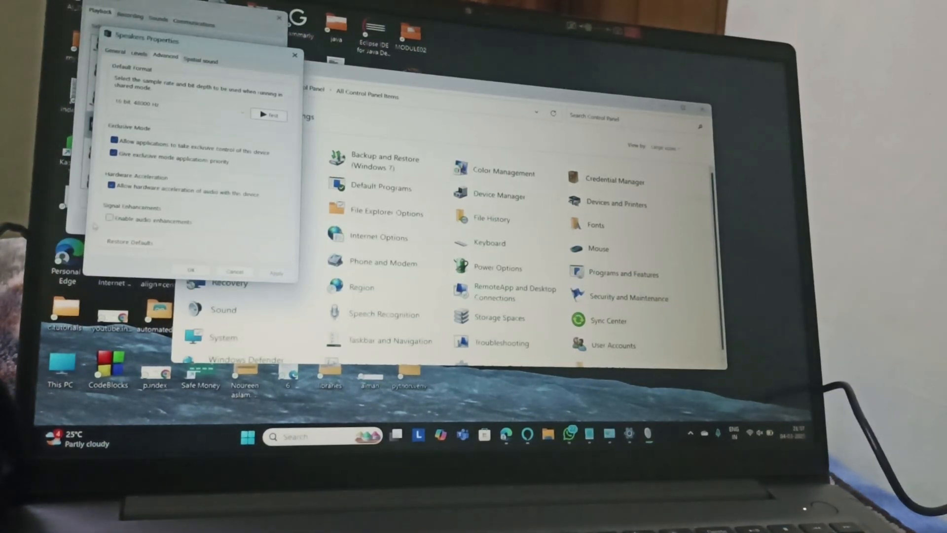
{"action": "left_click", "coordinate": [109, 217]}
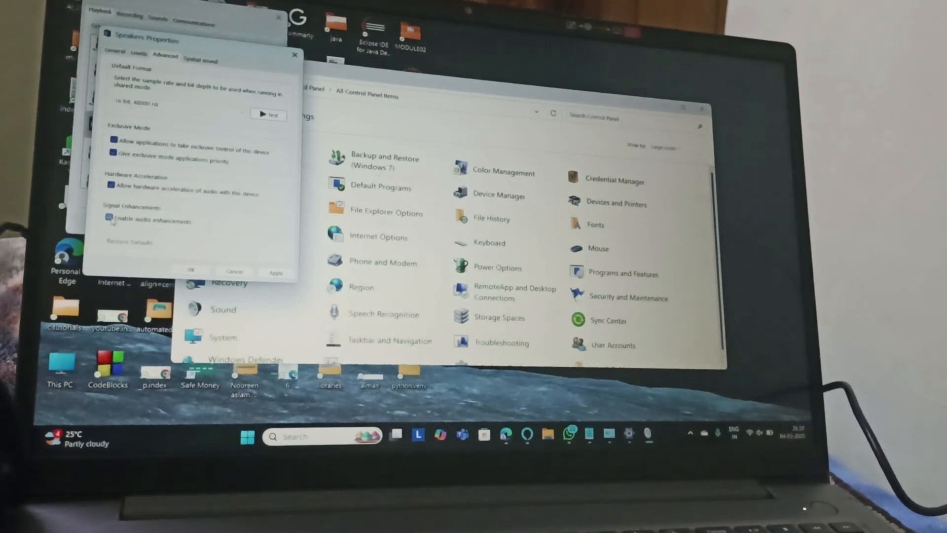
{"action": "left_click", "coordinate": [110, 218]}
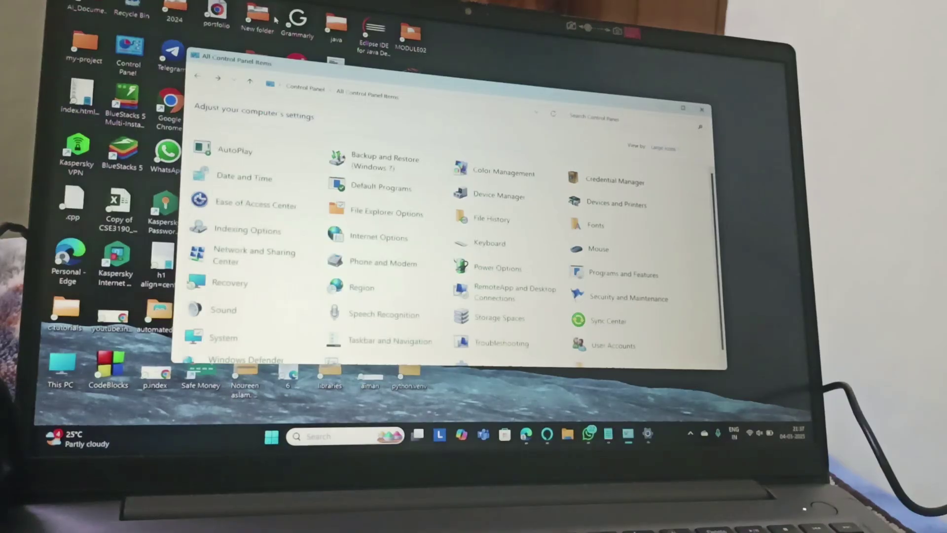
Leave Control Panel and launch Device Manager from the Start menu's recent list
{"action": "left_click", "coordinate": [701, 108]}
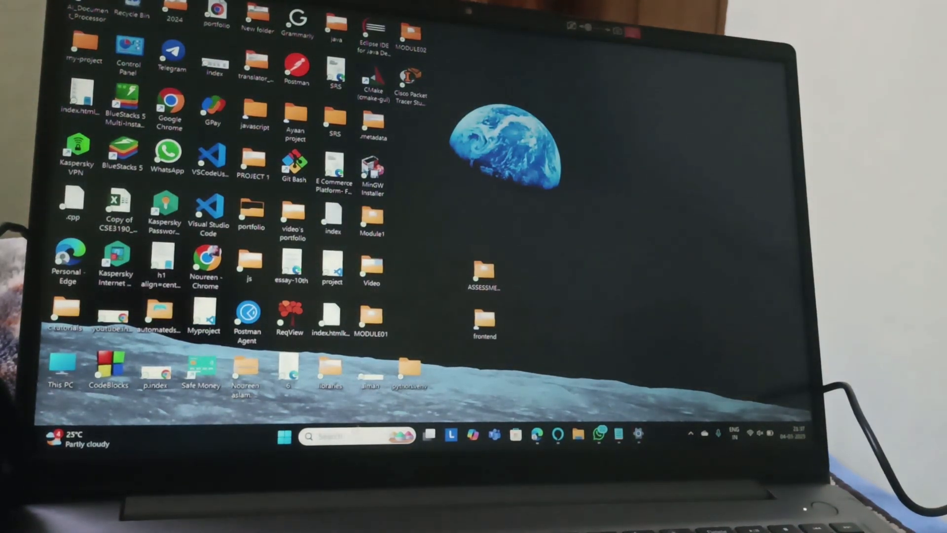
{"action": "left_click", "coordinate": [281, 437]}
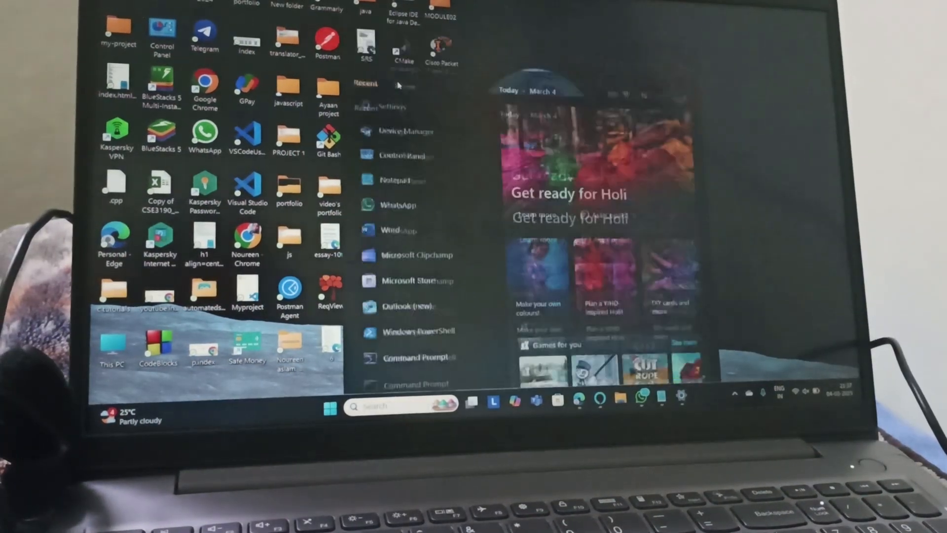
{"action": "left_click", "coordinate": [398, 131]}
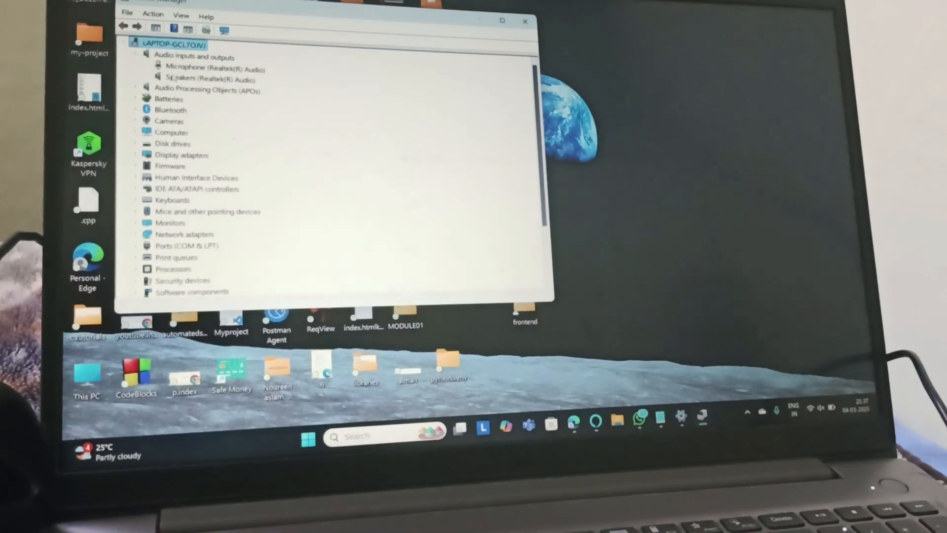
Run Update driver on Microphone (Realtek(R) Audio), then scan for hardware changes
{"action": "right_click", "coordinate": [188, 66]}
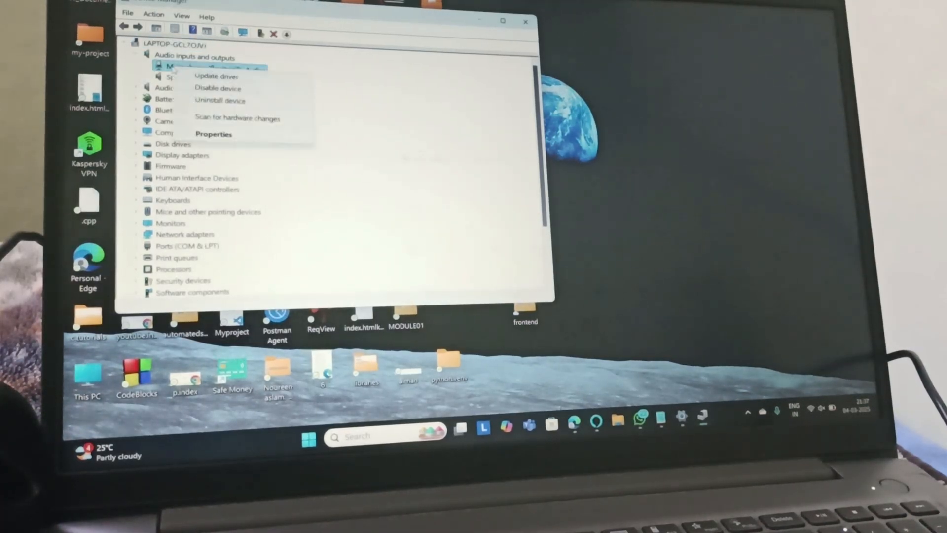
{"action": "mouse_move", "coordinate": [216, 76]}
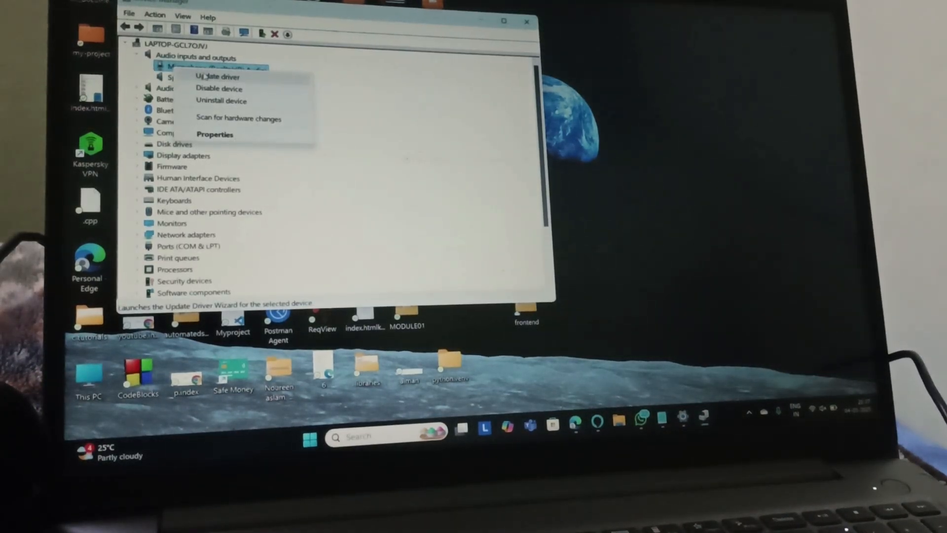
{"action": "left_click", "coordinate": [217, 77]}
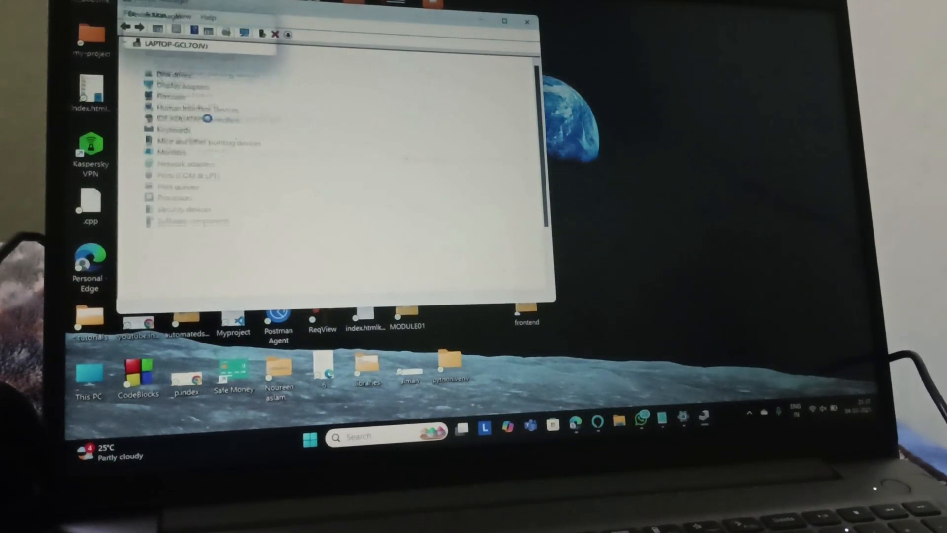
{"action": "left_click", "coordinate": [154, 56]}
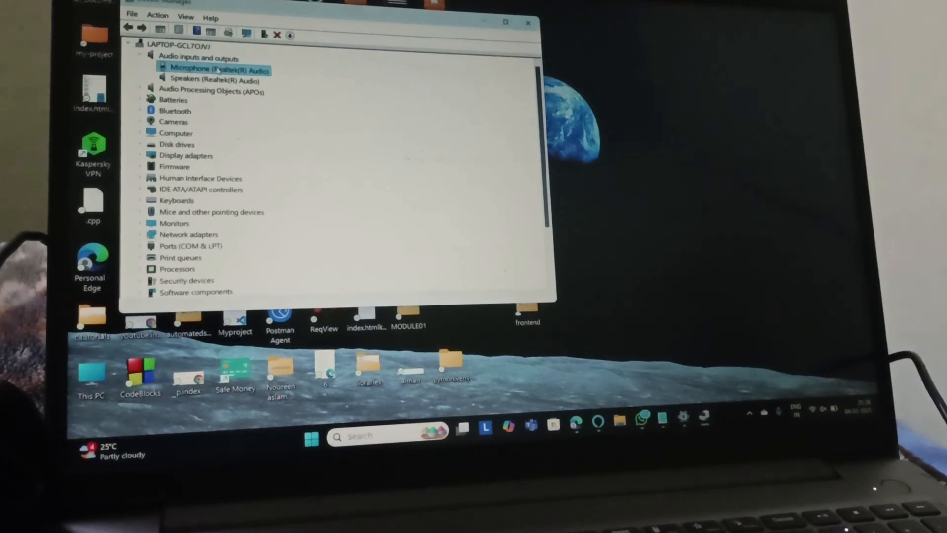
Bring up the action menu for Microphone (Realtek(R) Audio) to reach Uninstall device
{"action": "right_click", "coordinate": [211, 69]}
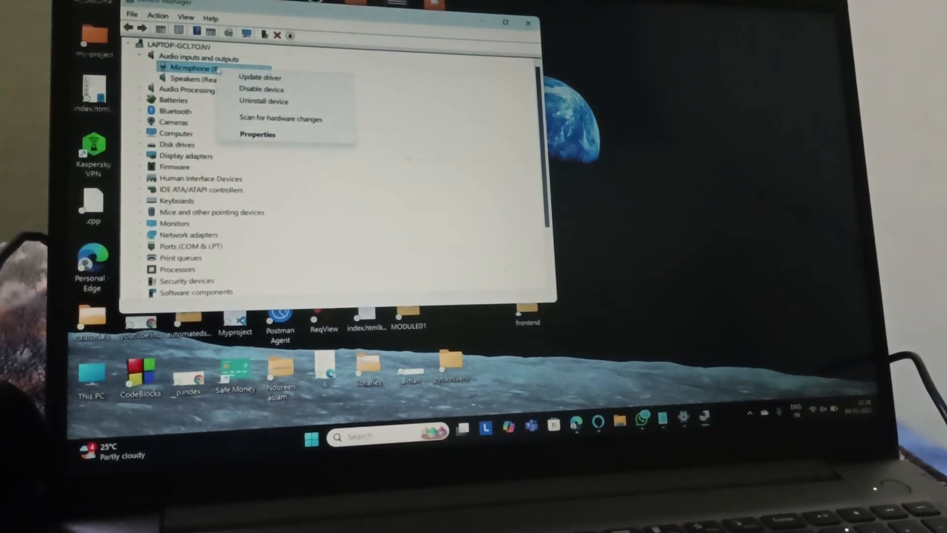
{"action": "mouse_move", "coordinate": [264, 101]}
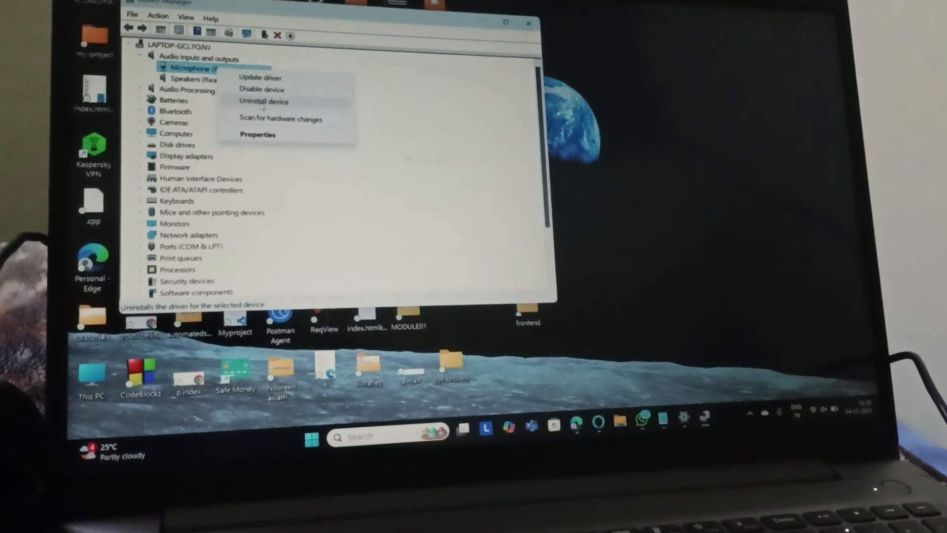